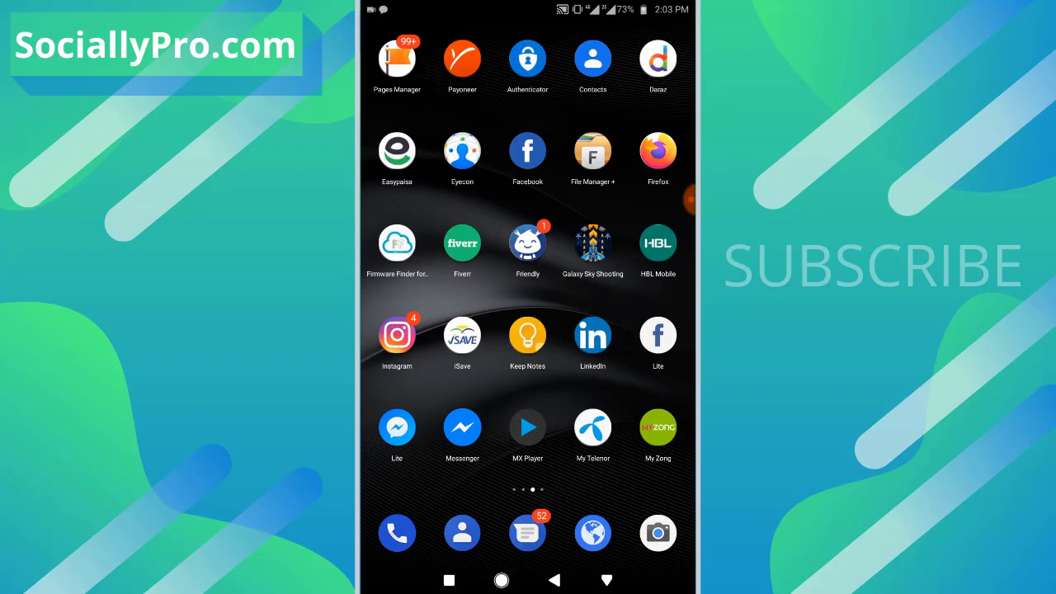
- Launch Facebook from the home screen to the news feed
click(528, 152)
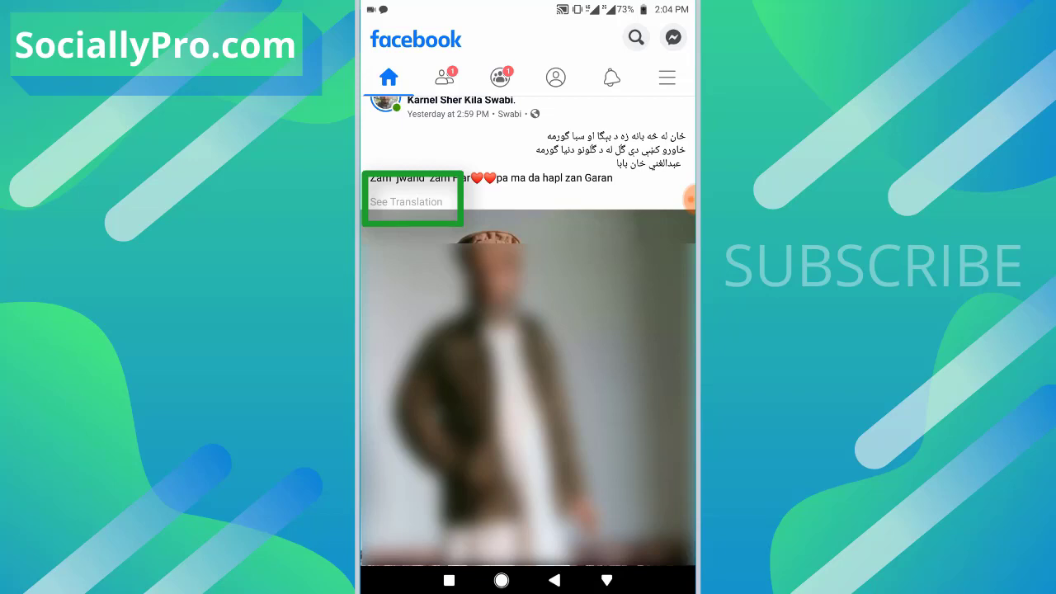
- Show the English translation of the foreign-language post and bring up the main menu
click(406, 201)
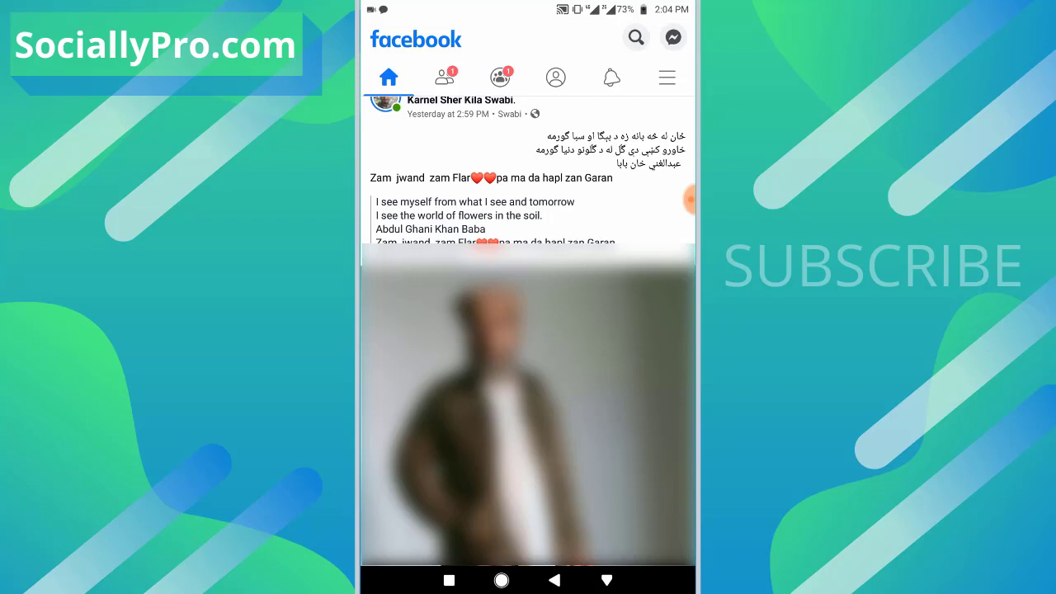
click(666, 78)
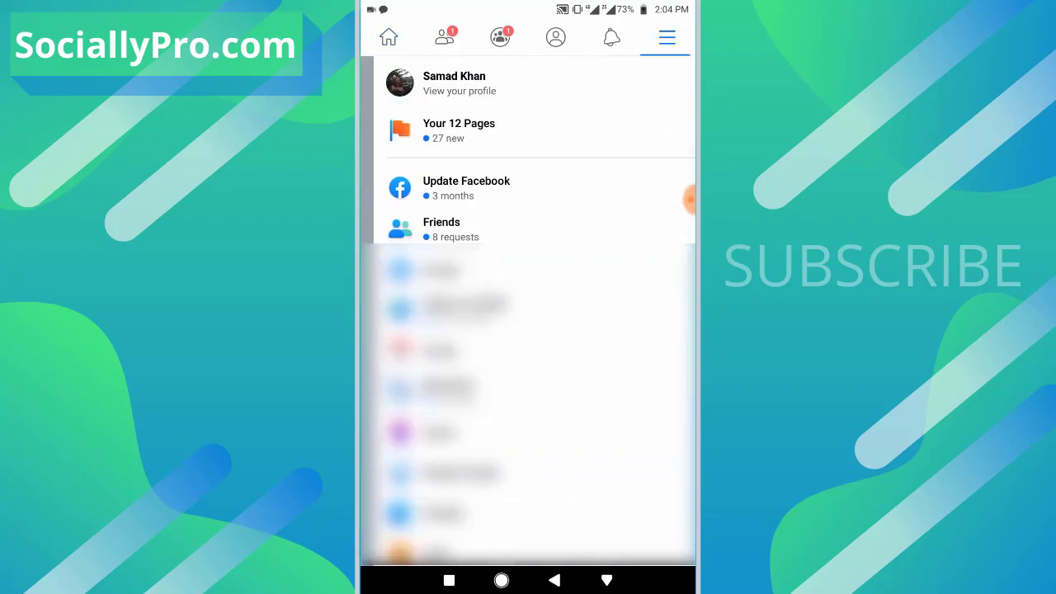
- Expand Settings & Privacy in the menu and go to the Settings page
click(667, 38)
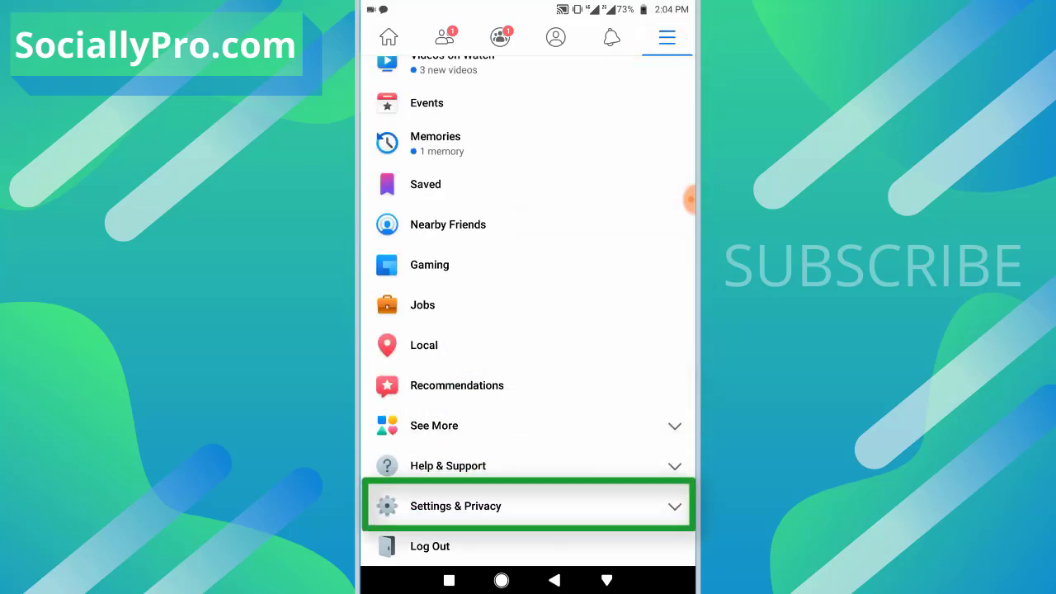
click(529, 505)
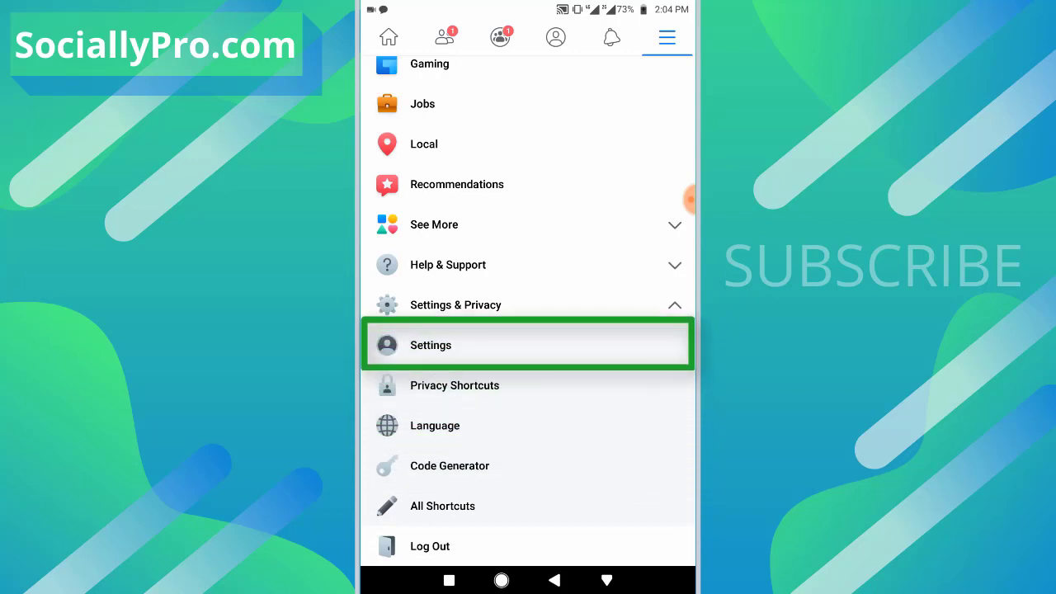
click(431, 345)
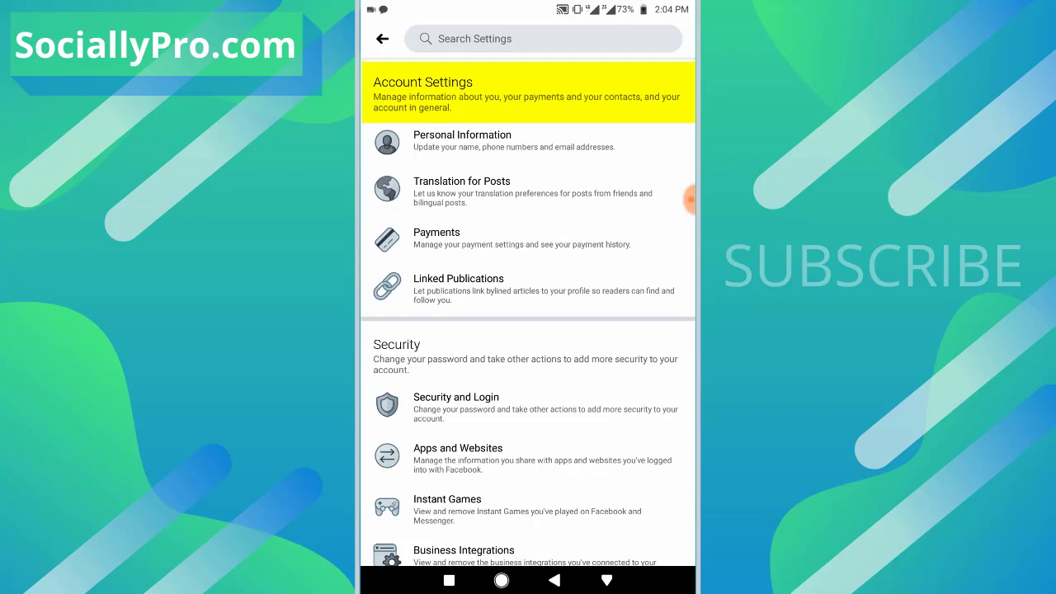
- Go to Translation for Posts under Account Settings
click(528, 191)
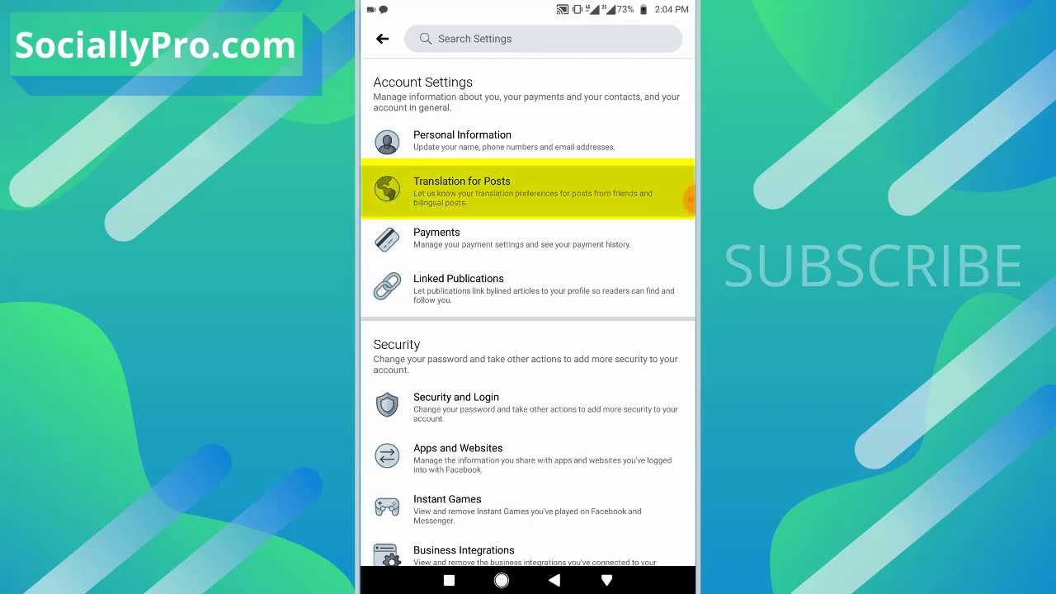
click(528, 191)
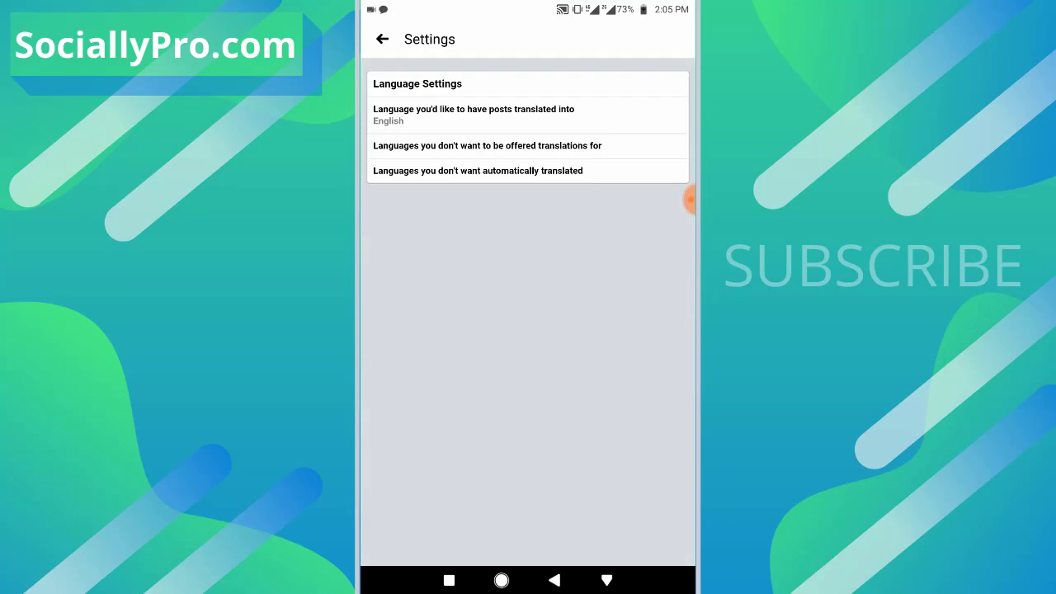
- Confirm English as the post translation language and return to Settings
click(528, 116)
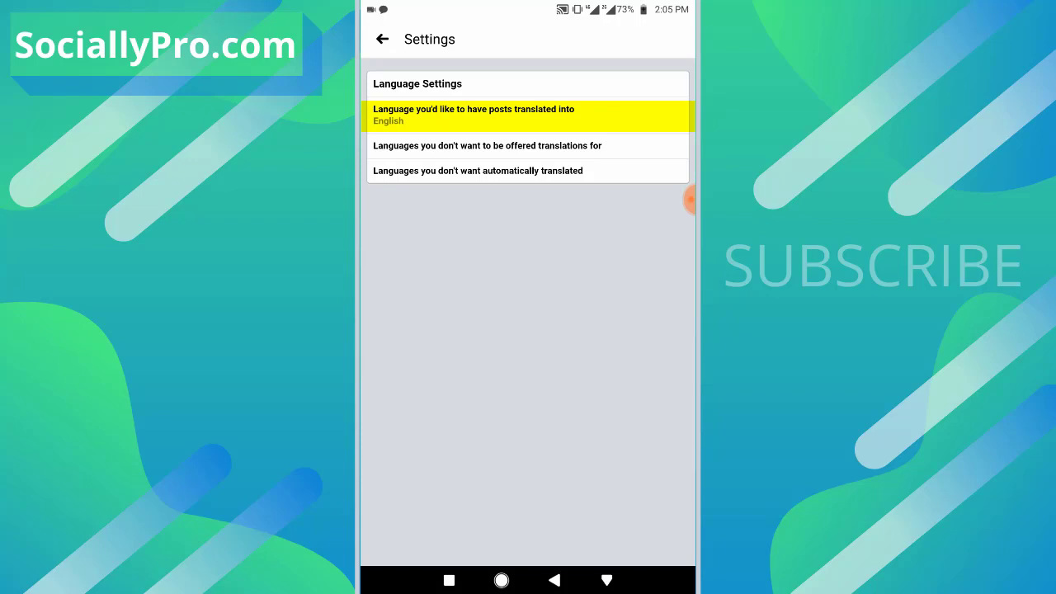
click(528, 115)
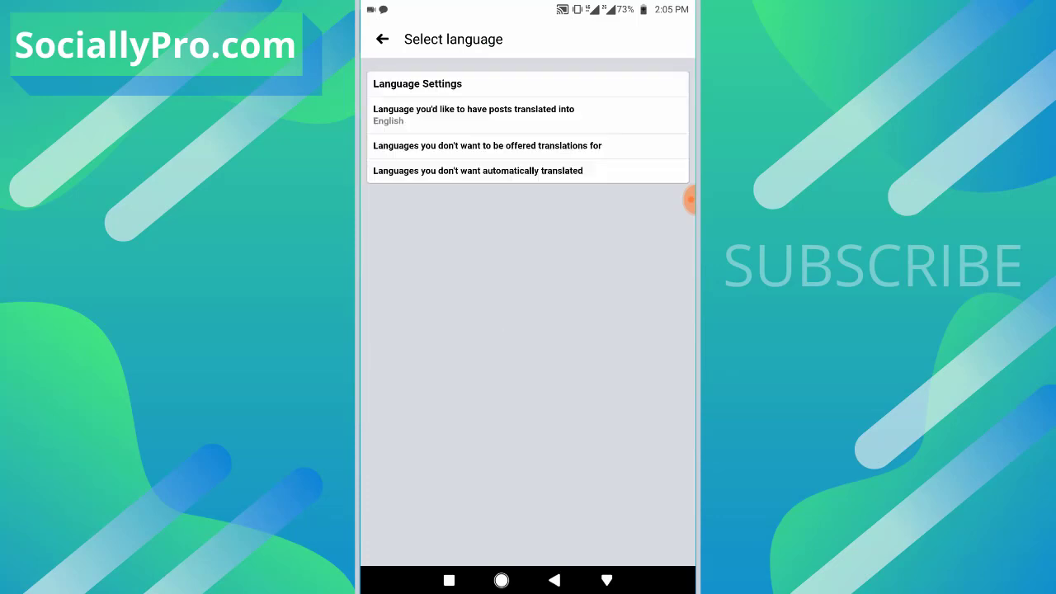
click(383, 40)
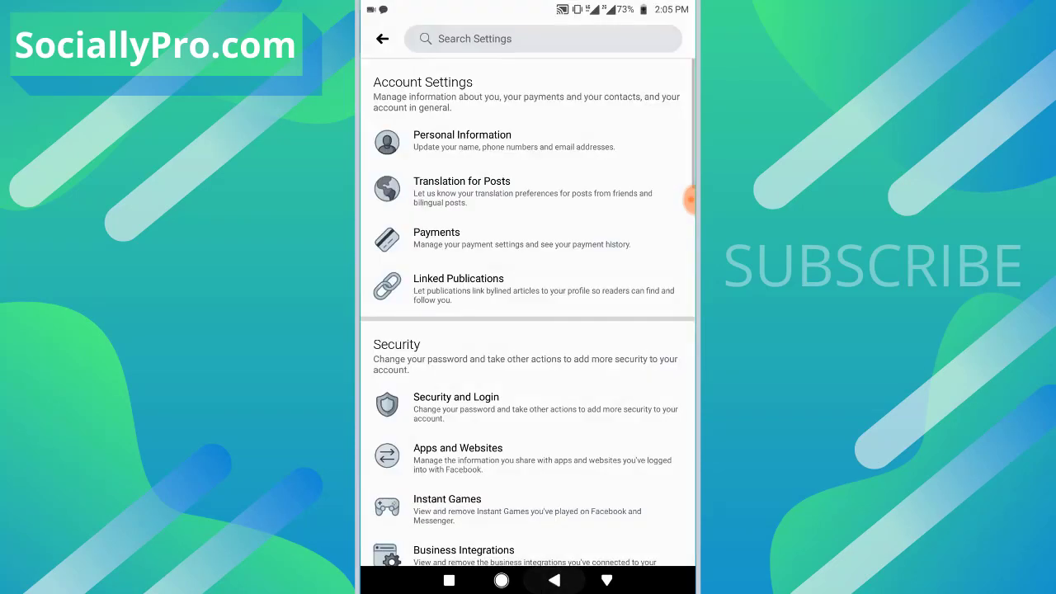